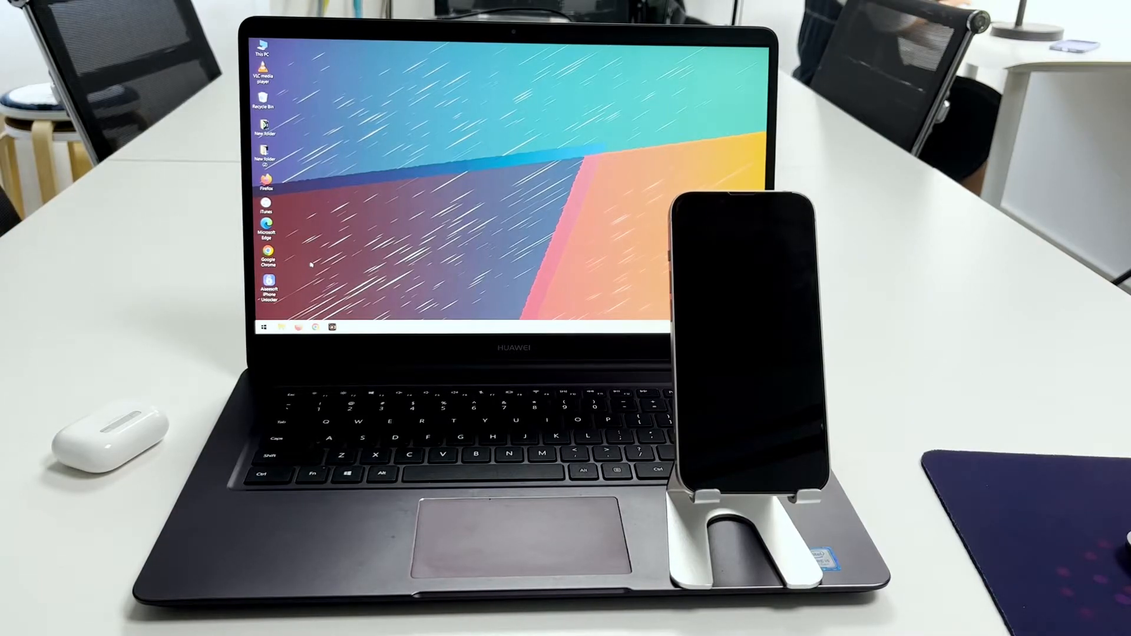
Choose Update for the recovery-mode iPhone 13, confirm iOS 15.5, and watch the 6.34 GB download progress
click(783, 448)
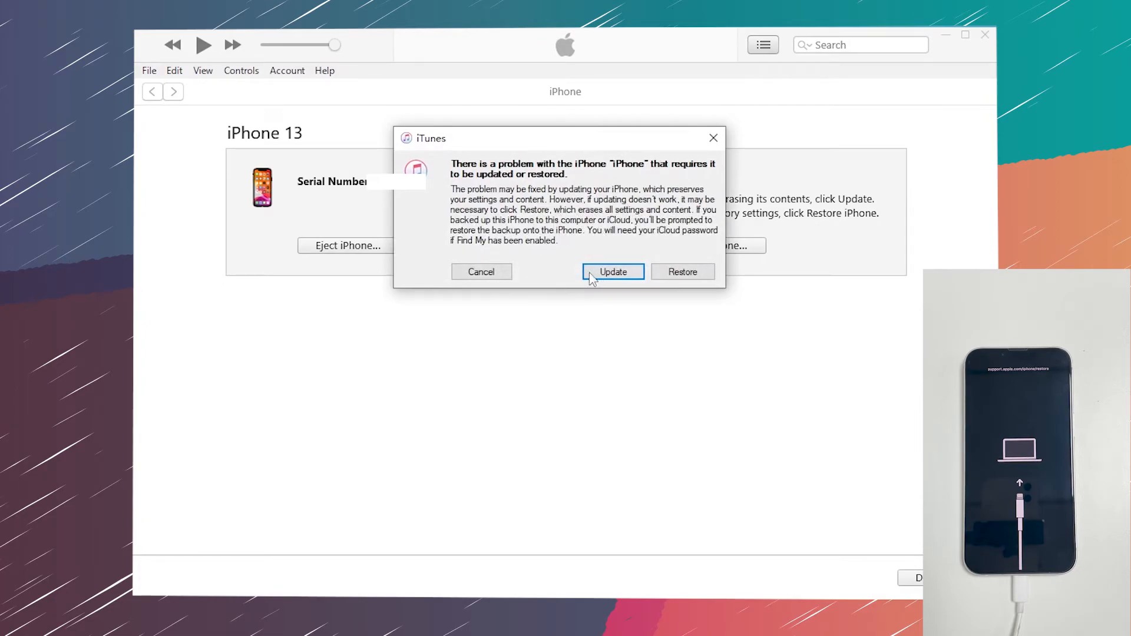
mouse_move(615, 280)
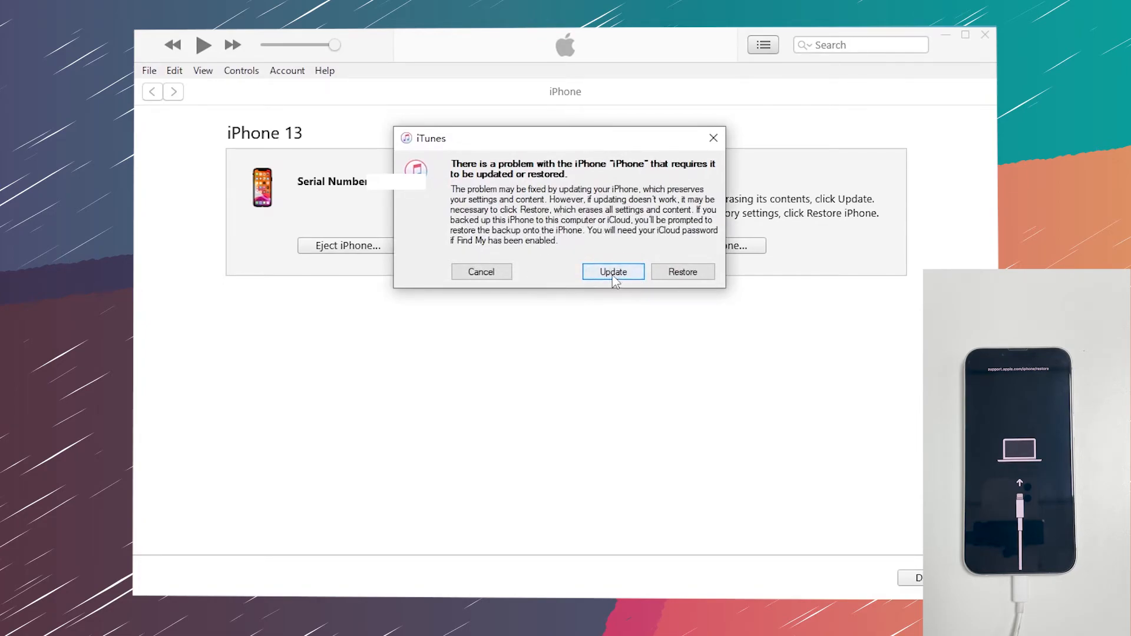
click(613, 272)
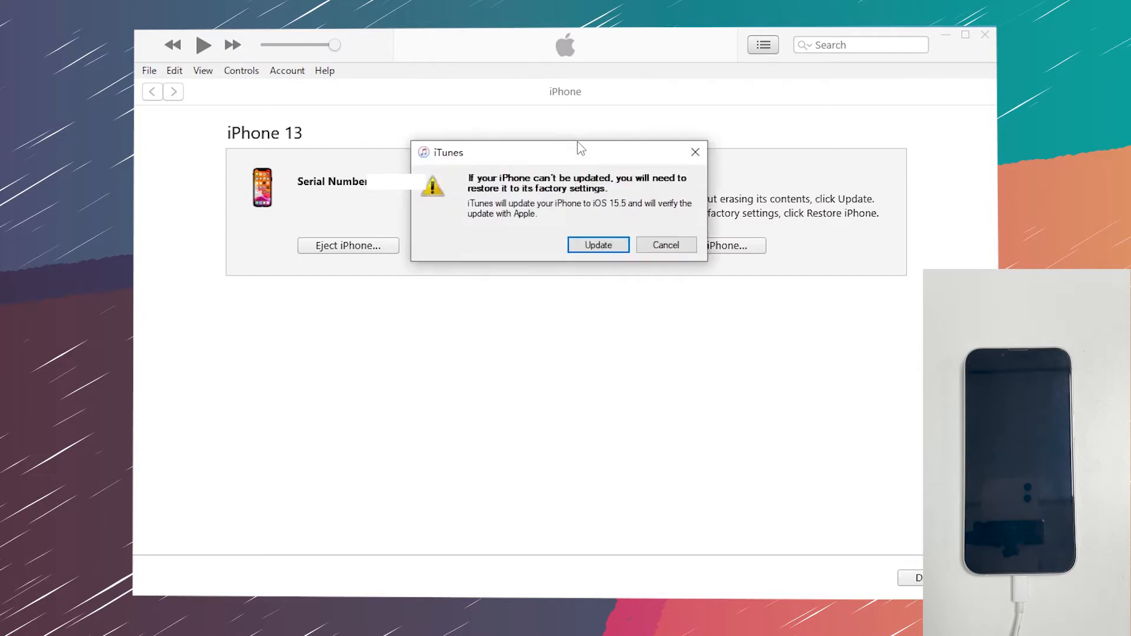
click(597, 245)
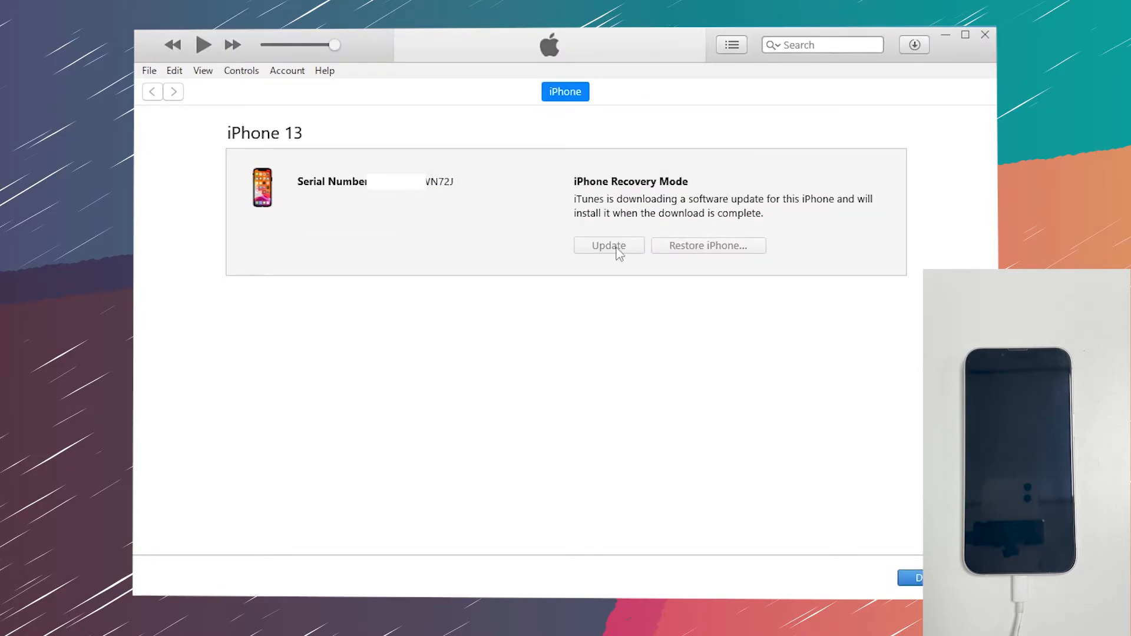
click(914, 44)
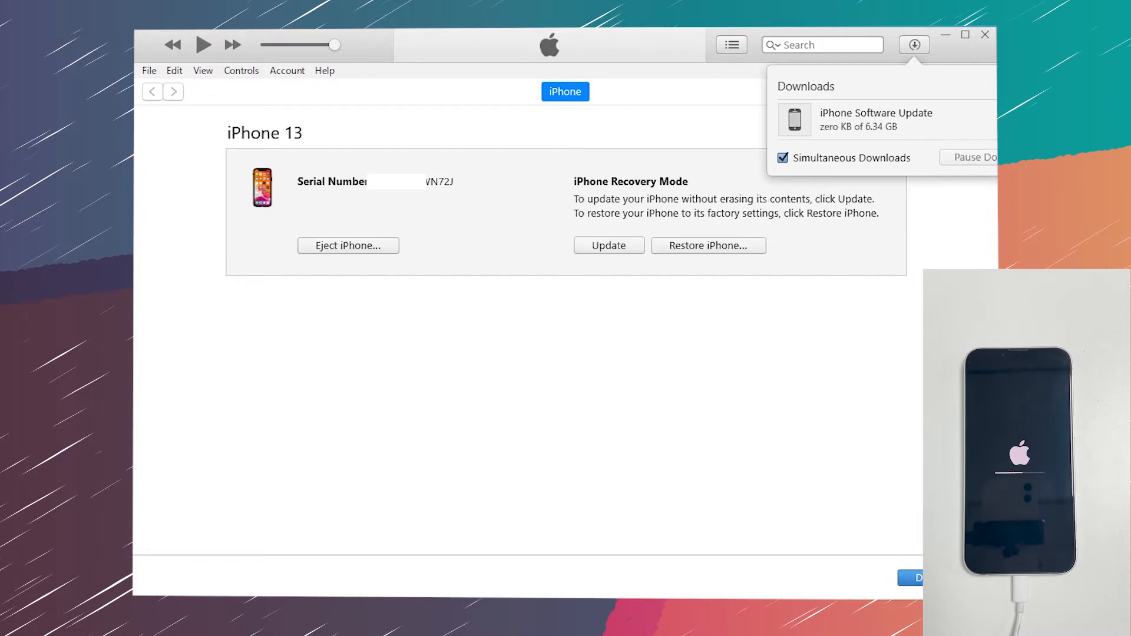
click(973, 157)
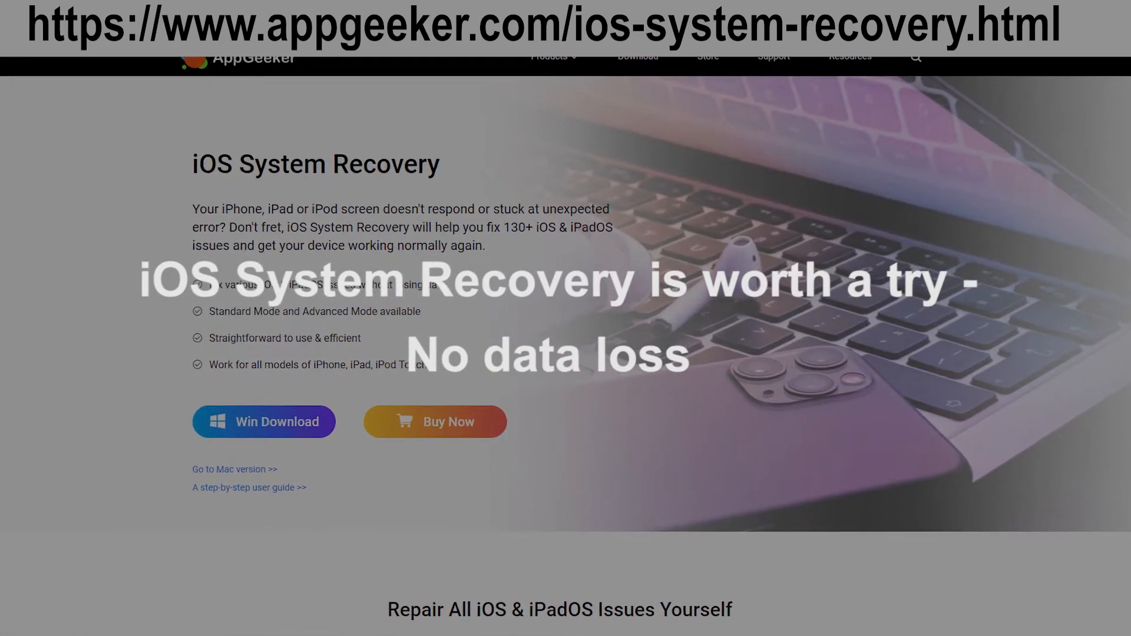
Scroll down the AppGeeker iOS System Recovery product page
scroll(down, 3)
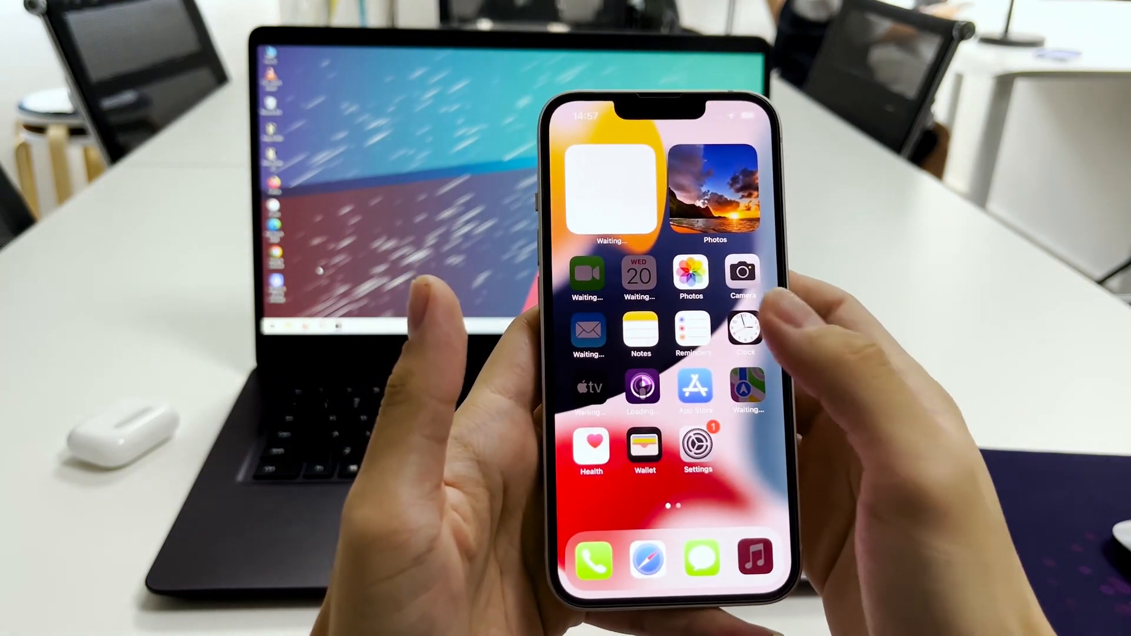
Create a new note and type 'TopCapable' to confirm the restored iPhone works
click(640, 333)
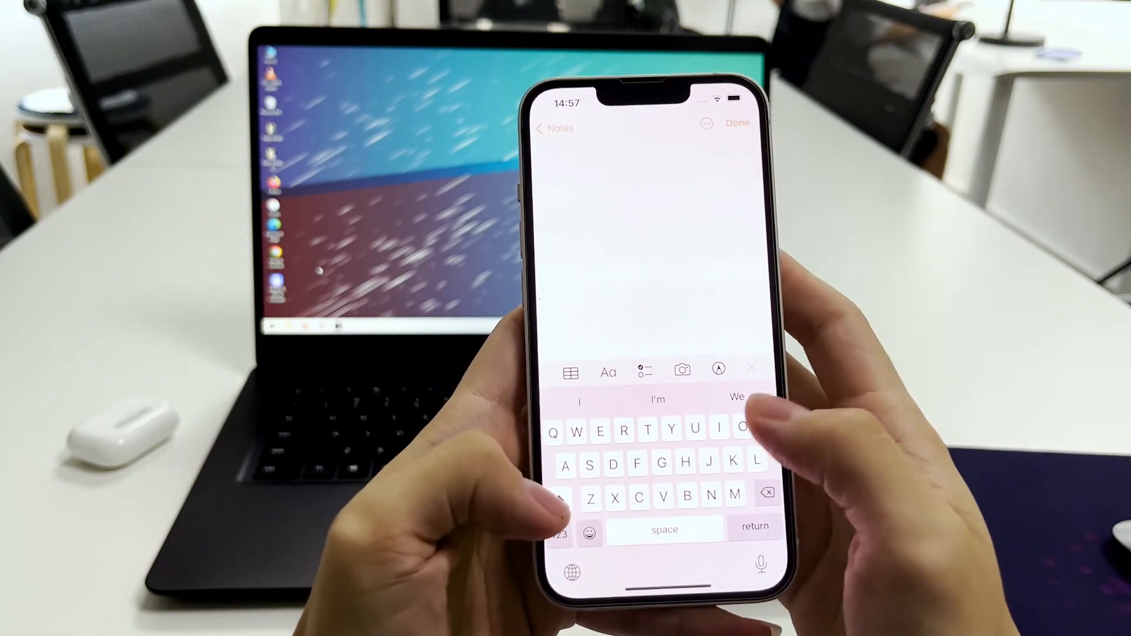
text(Top)
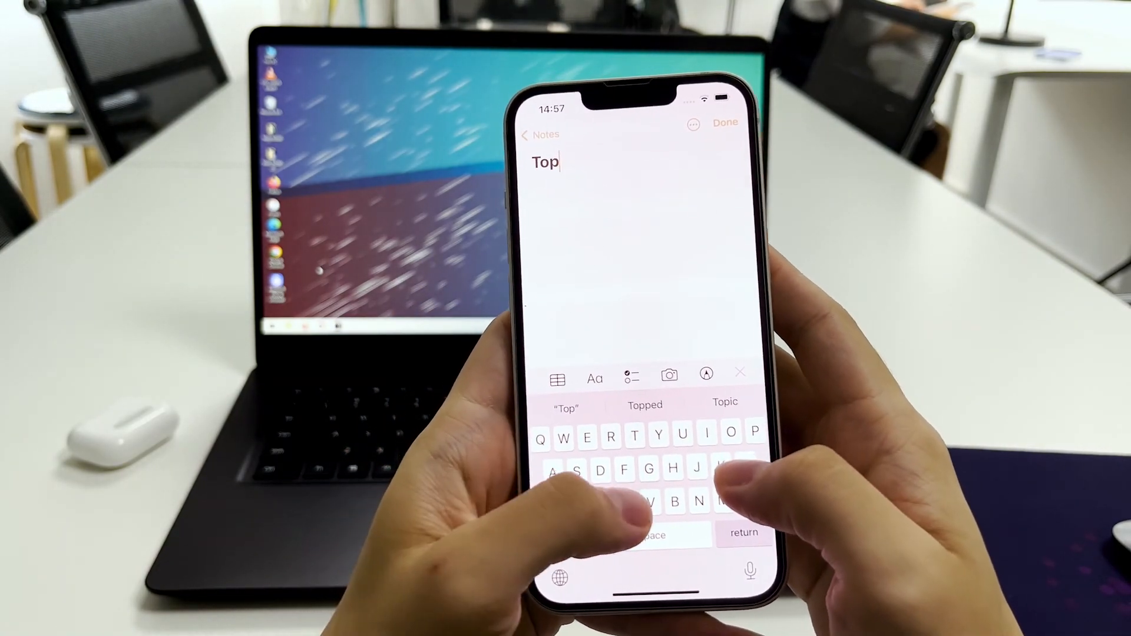
text(Capabl)
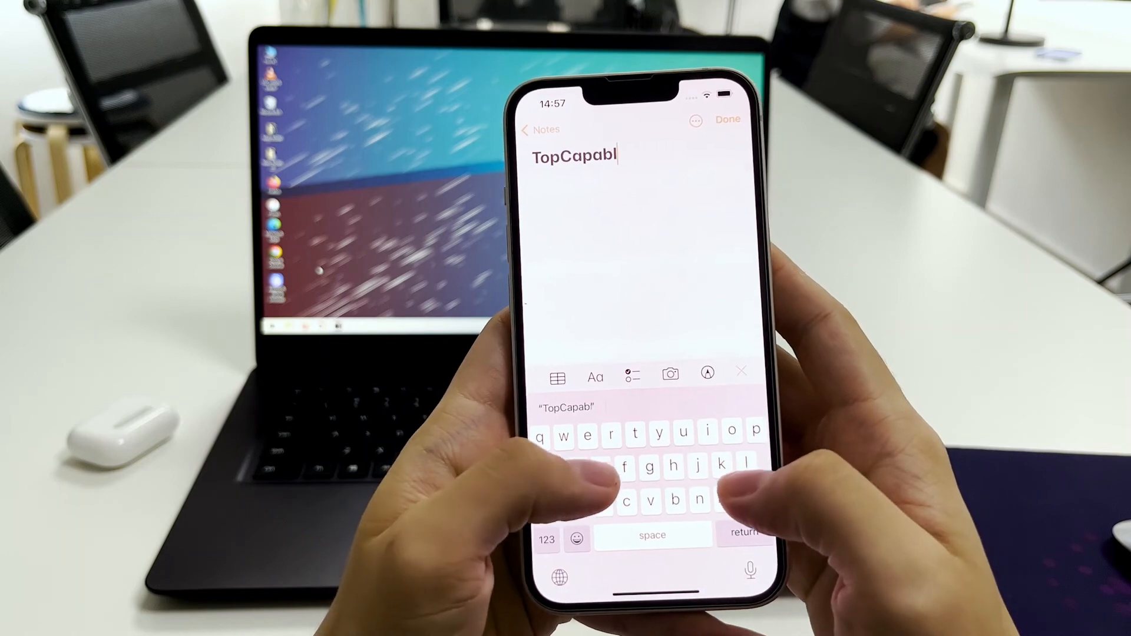
text(e)
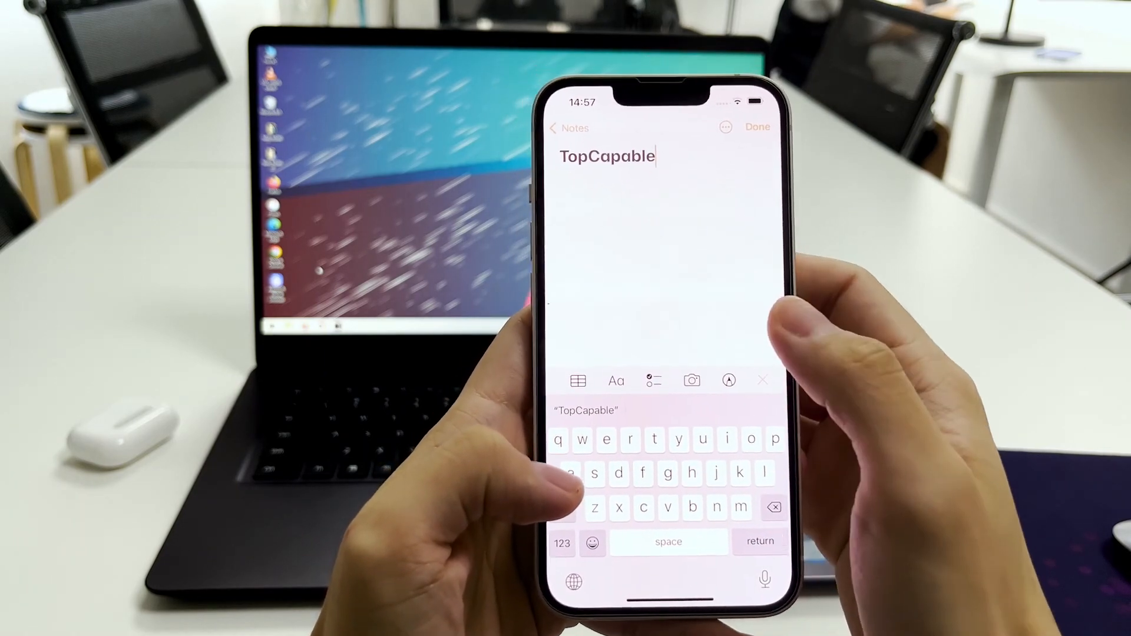